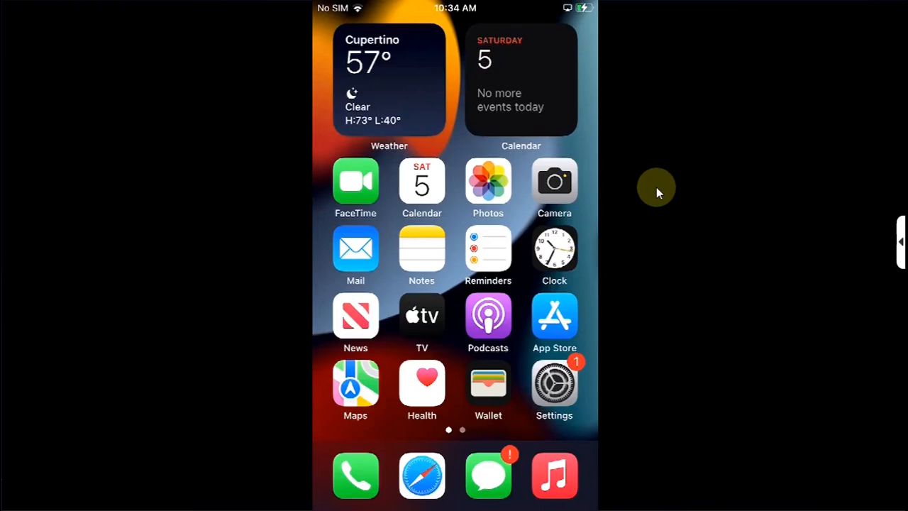
Return to the home screen and launch TrollStore from the second page.
click(554, 383)
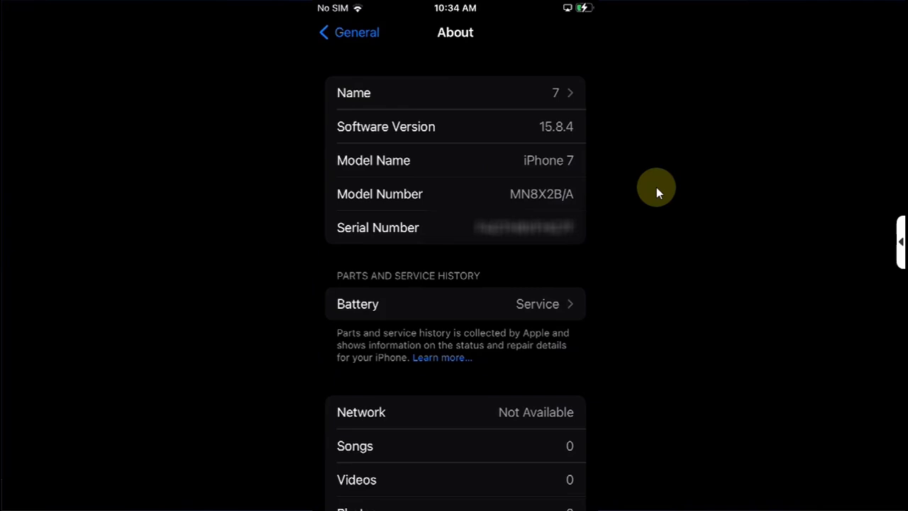
key(home)
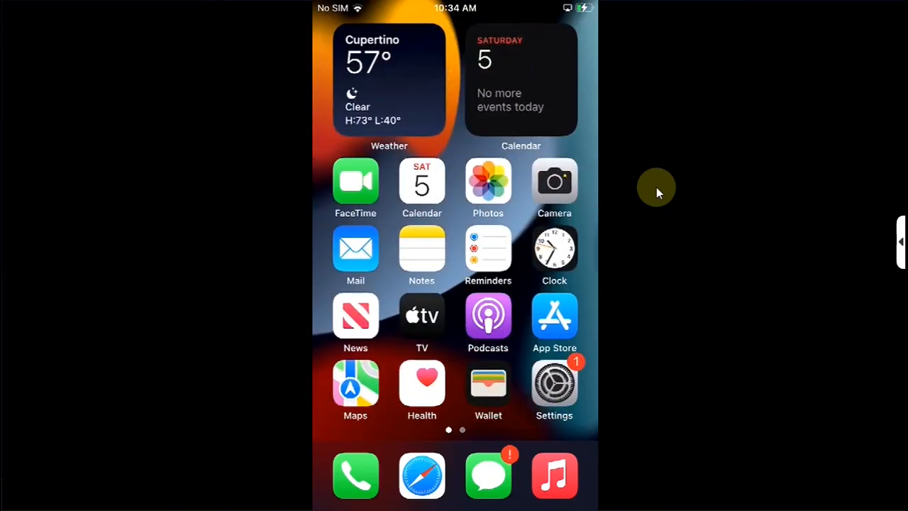
scroll(left, 3)
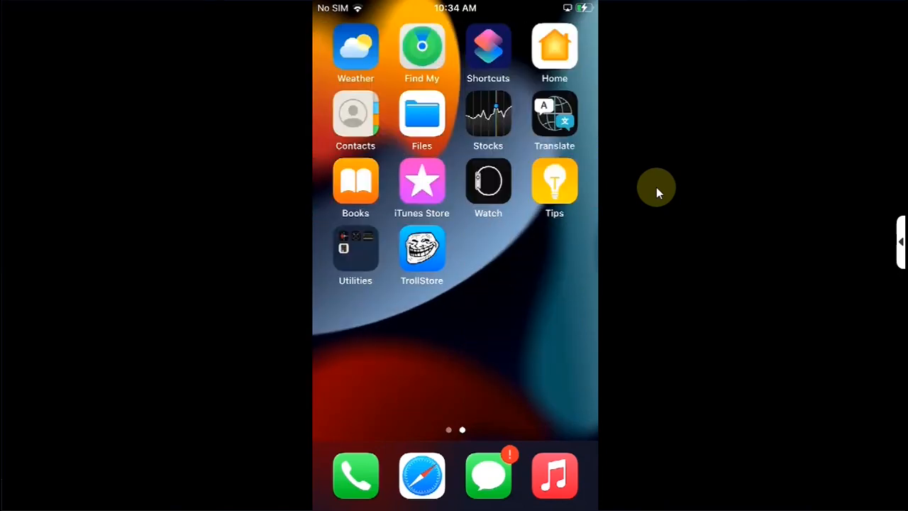
click(421, 248)
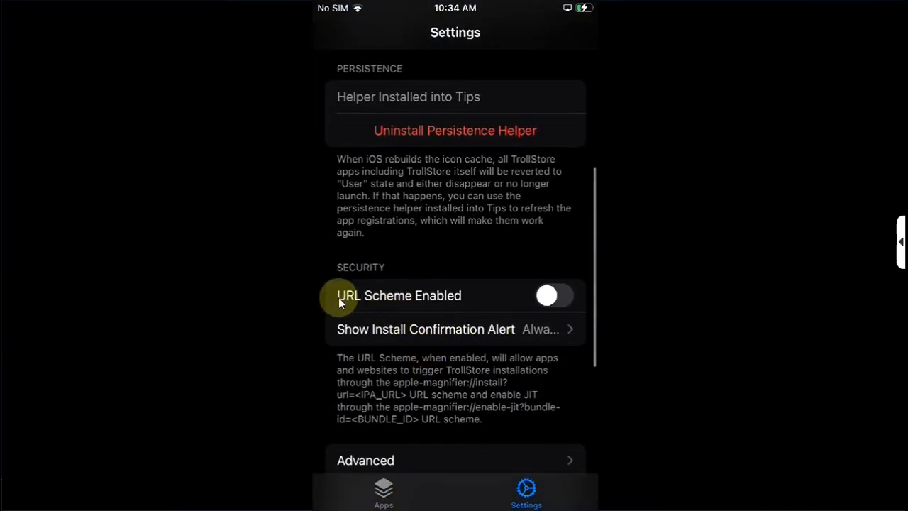
Enable TrollStore's URL scheme and rebuild the icon cache.
click(547, 295)
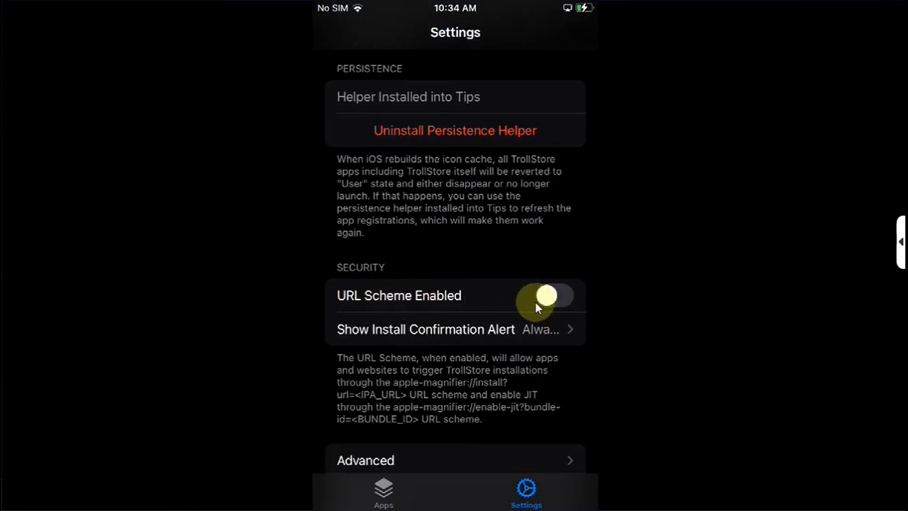
click(551, 295)
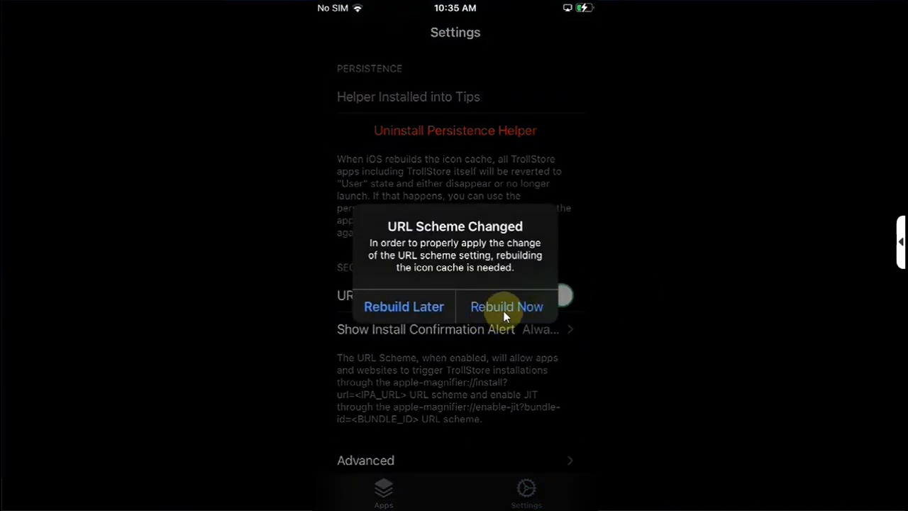
click(507, 306)
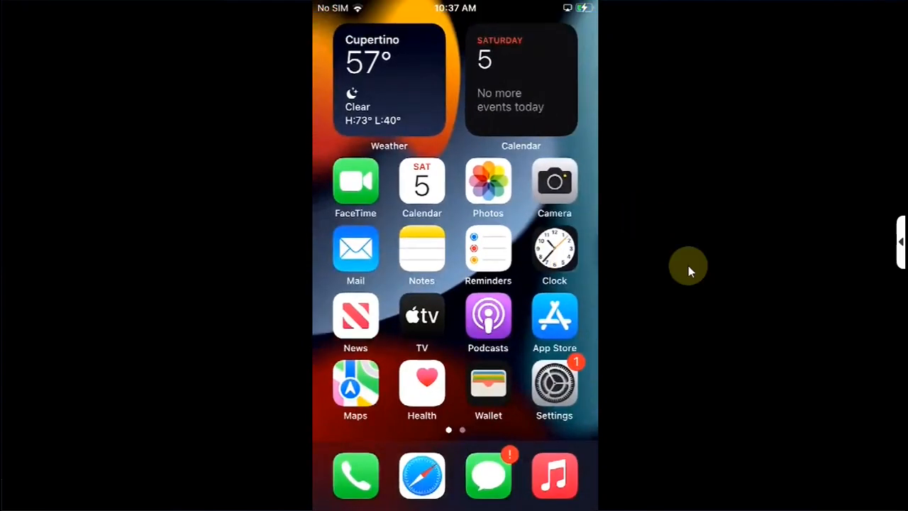
Load ellekit.space/dopamine in Safari and choose Open in TrollStore.
click(422, 474)
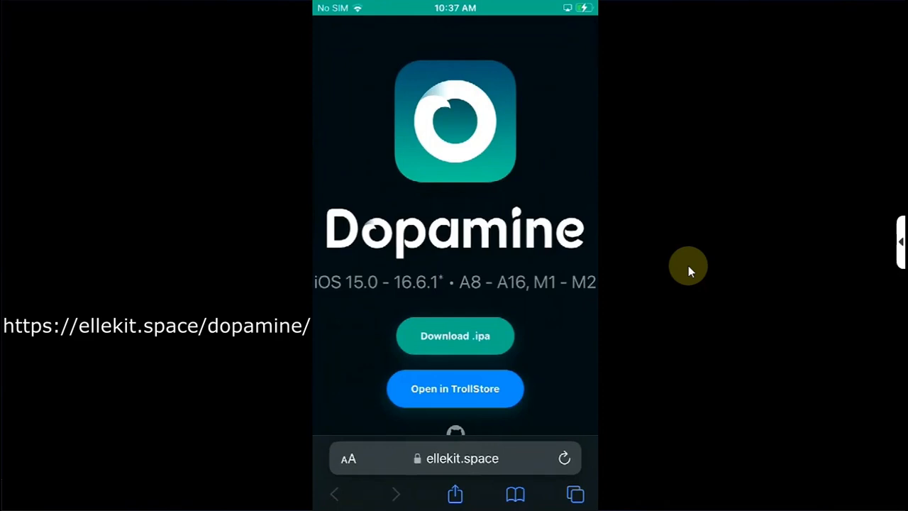
click(454, 457)
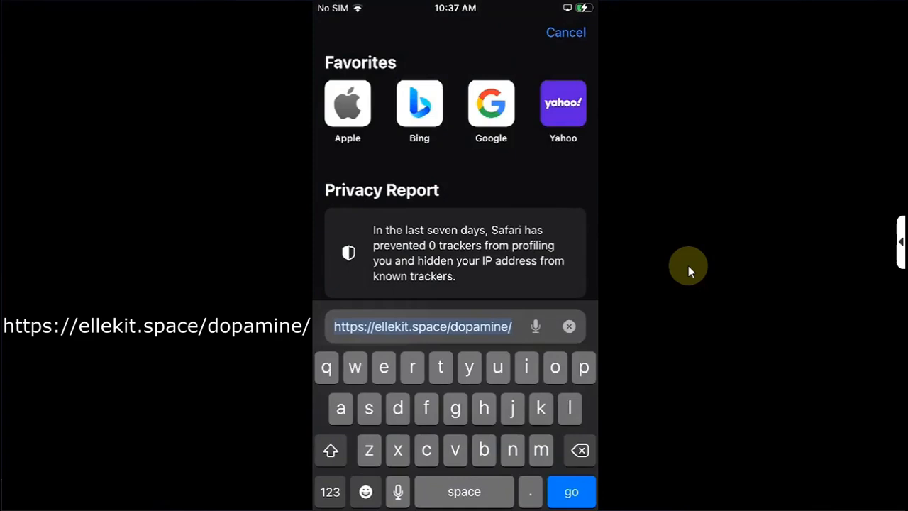
click(570, 490)
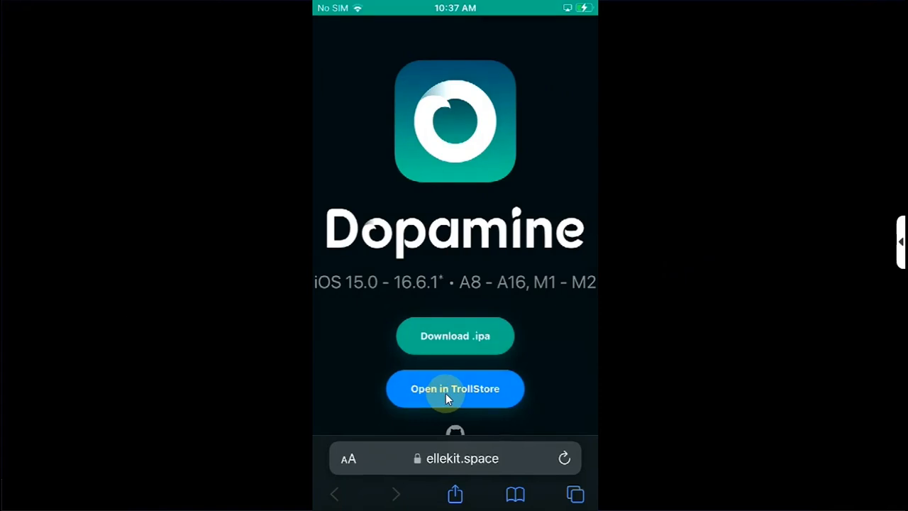
click(453, 388)
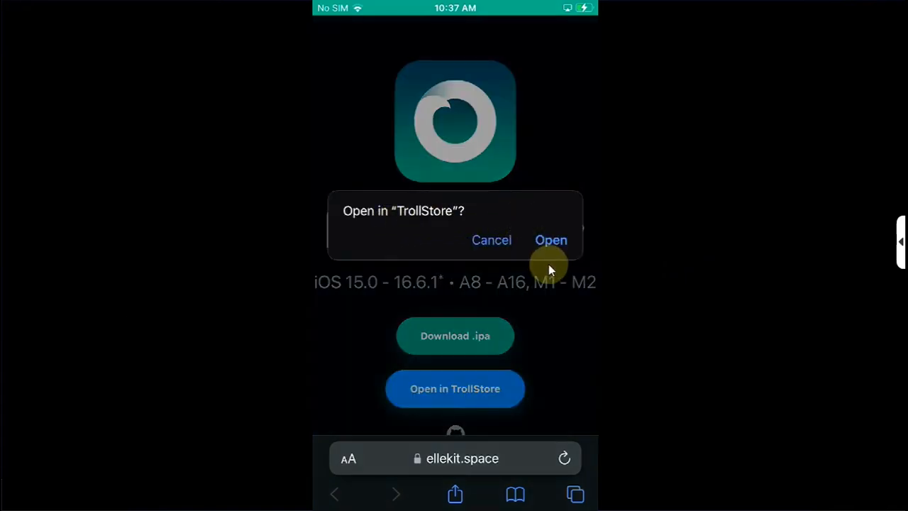
Confirm the TrollStore prompt and install Dopamine 2.4.3.
click(550, 240)
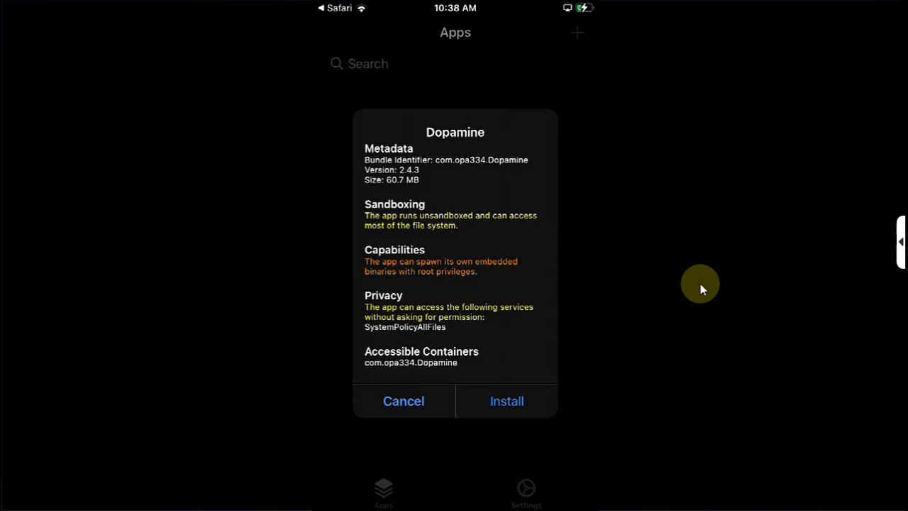
click(507, 400)
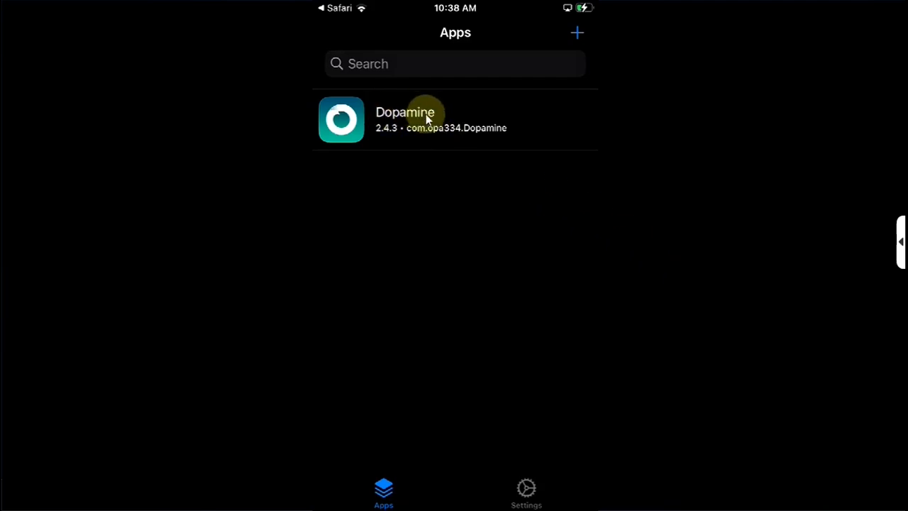
mouse_move(647, 206)
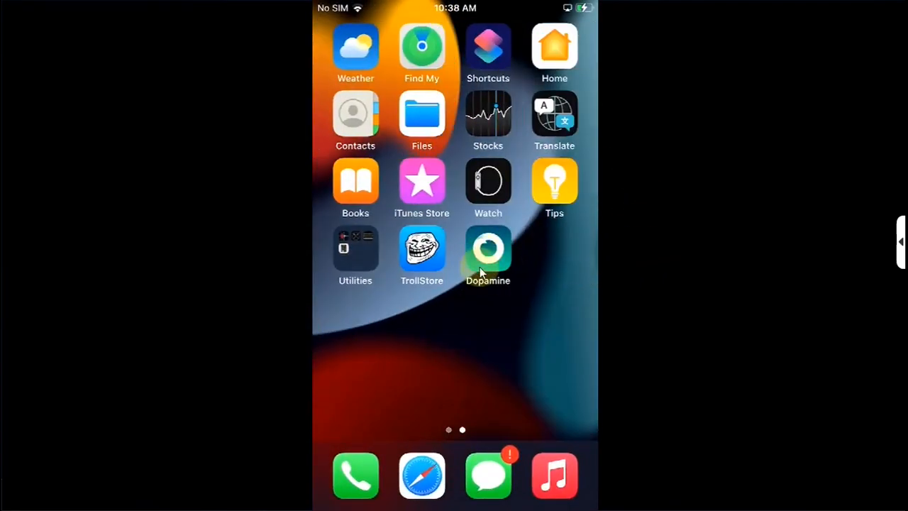
Run the Dopamine jailbreak with Sileo as package manager and set the sudo terminal password.
click(488, 255)
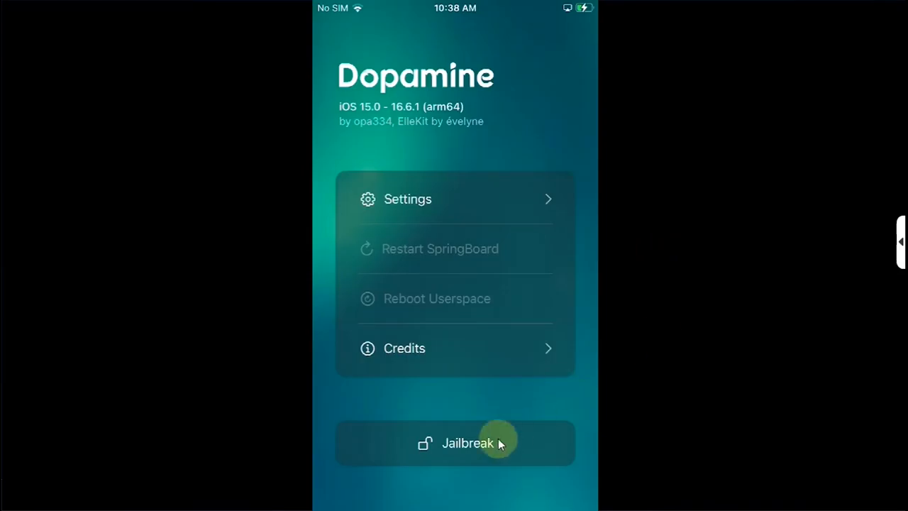
click(454, 442)
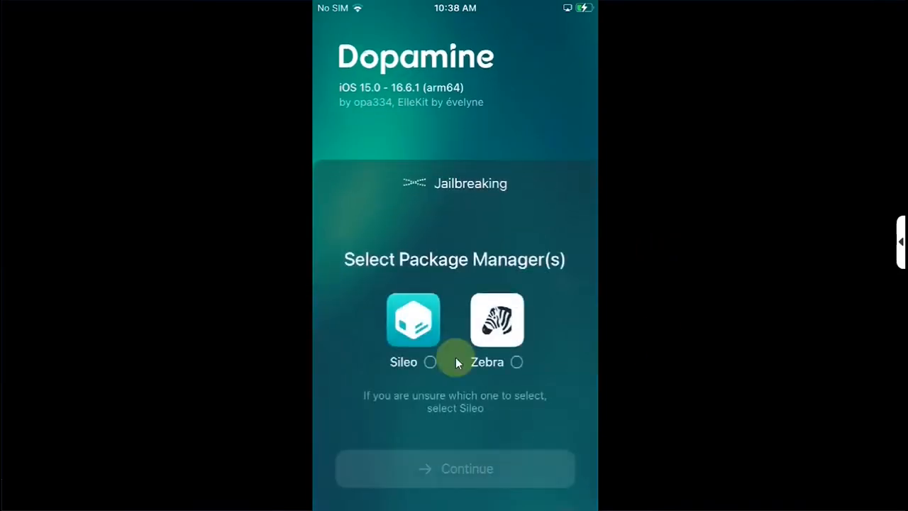
mouse_move(490, 304)
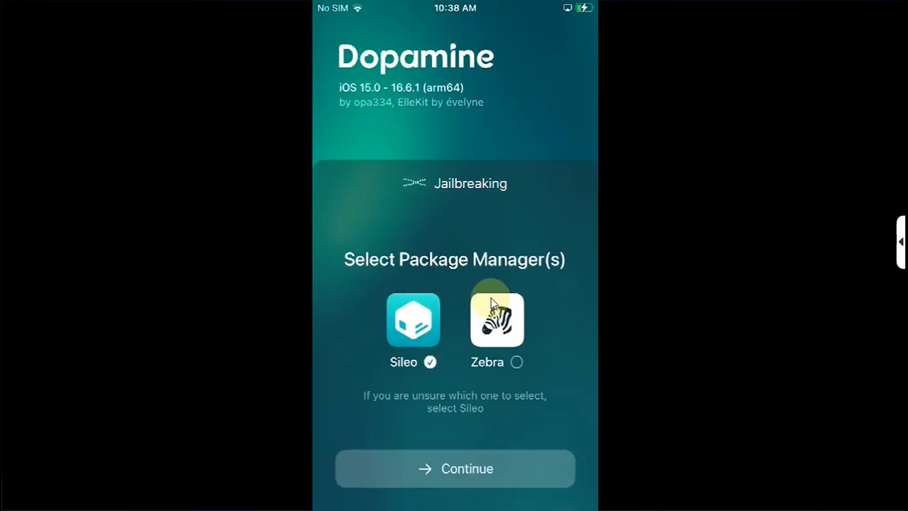
click(454, 468)
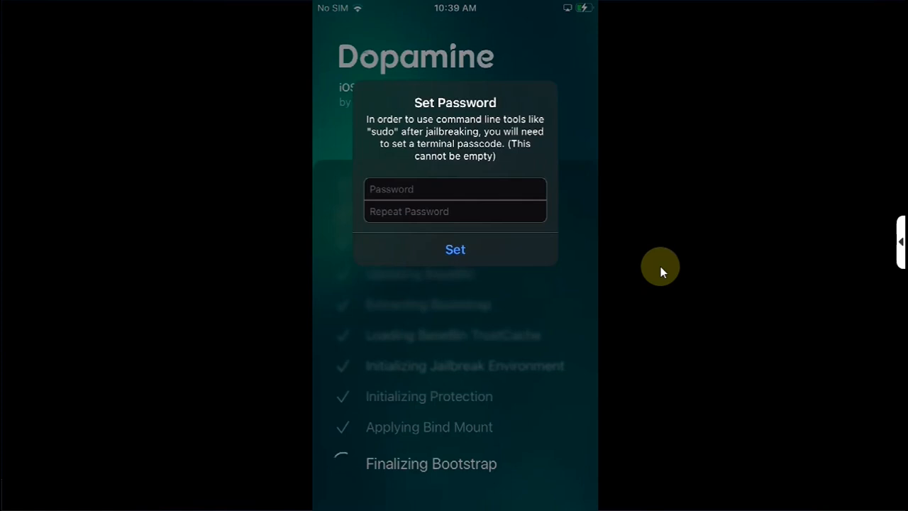
click(454, 250)
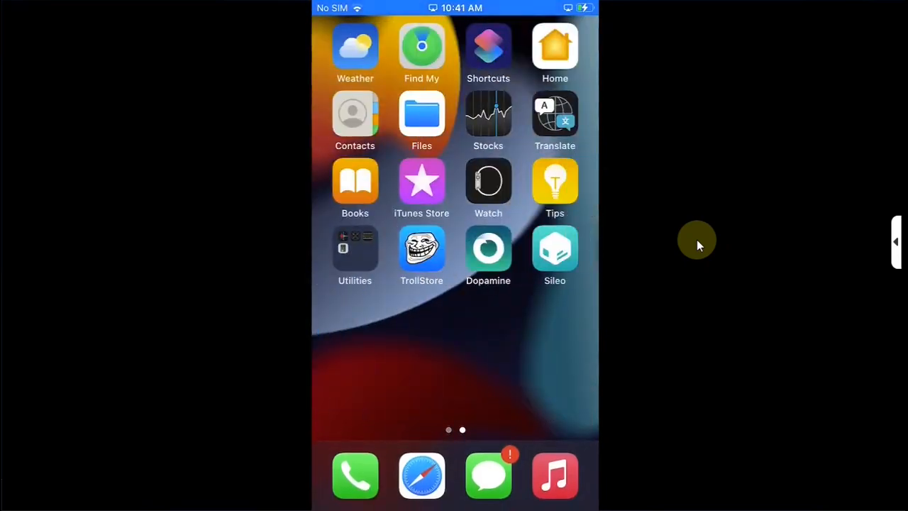
Launch Sileo, decline notifications, review Updates and Installed, and return to Featured.
click(554, 248)
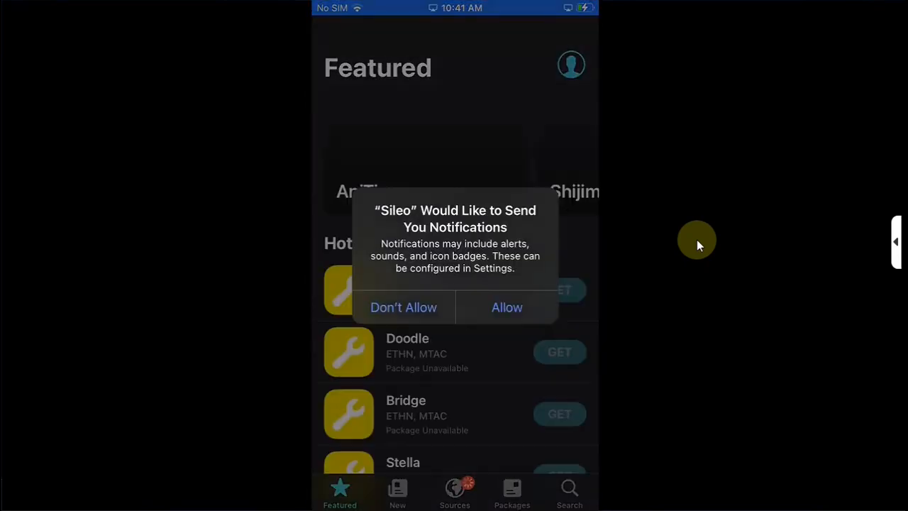
click(403, 307)
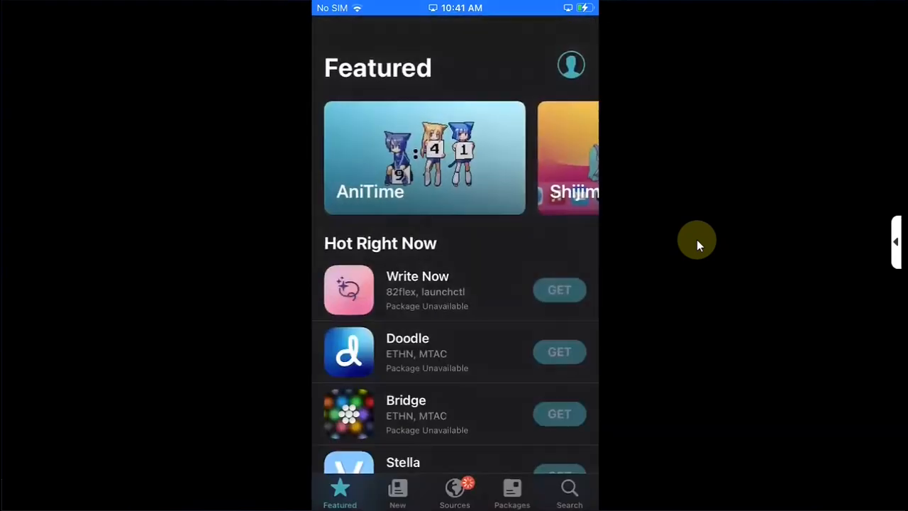
scroll(down, 3)
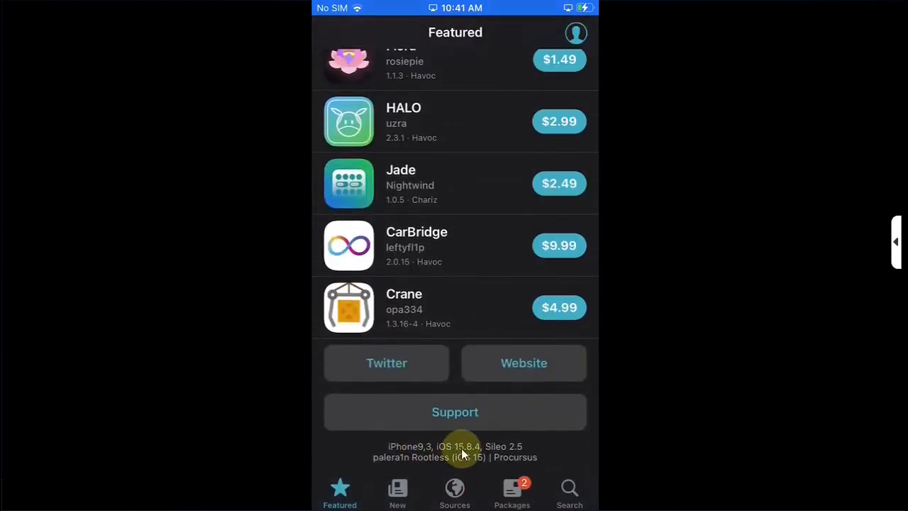
mouse_move(479, 453)
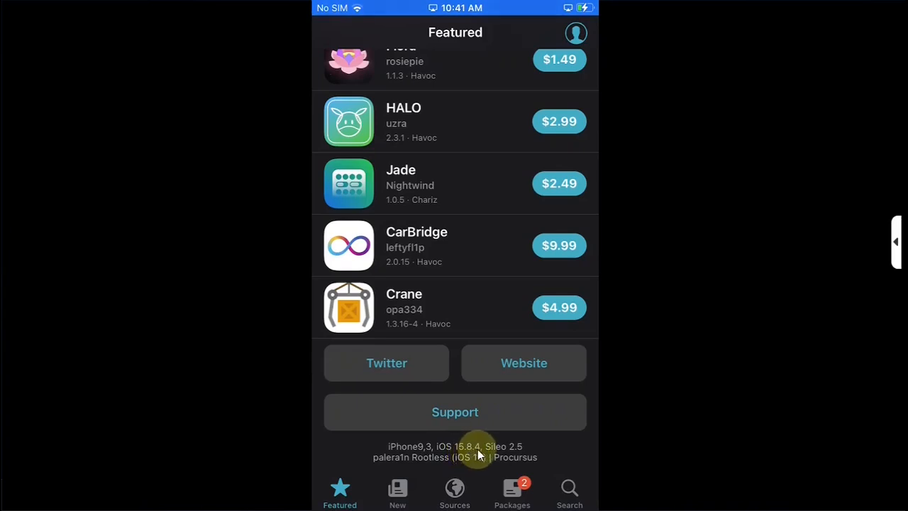
mouse_move(508, 485)
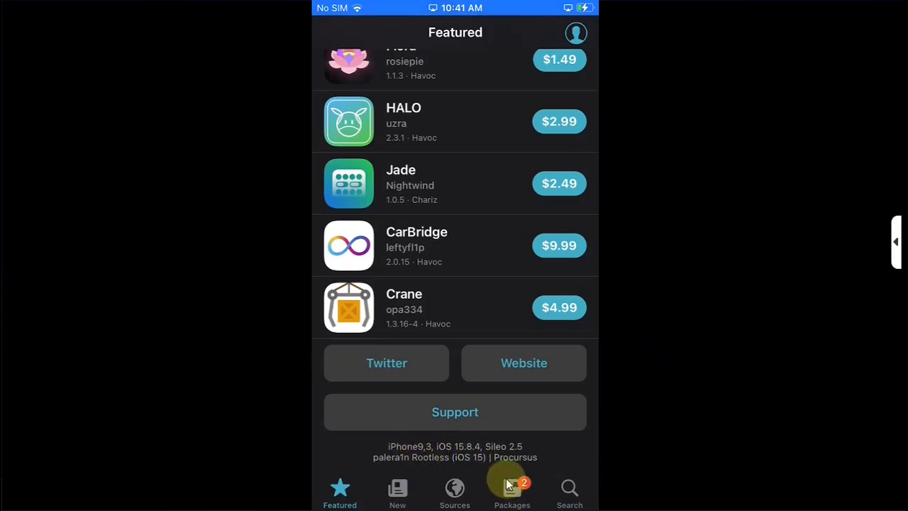
click(510, 490)
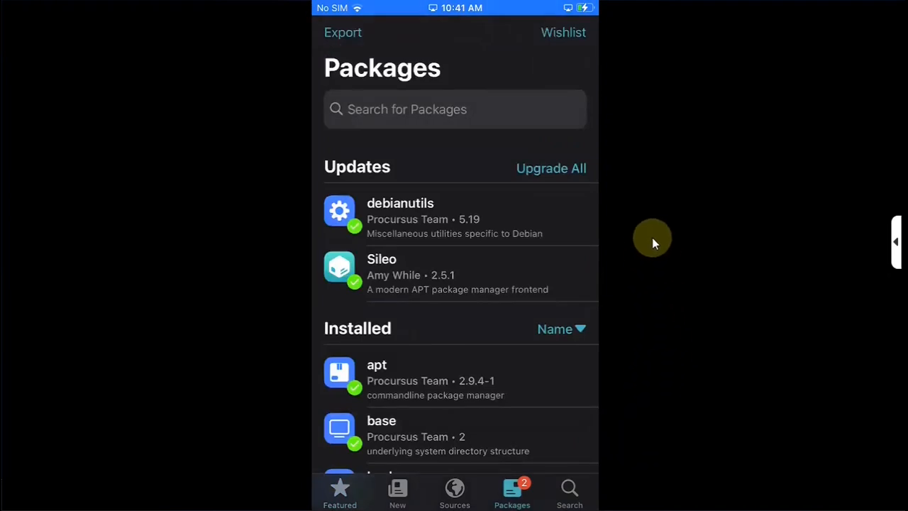
click(551, 167)
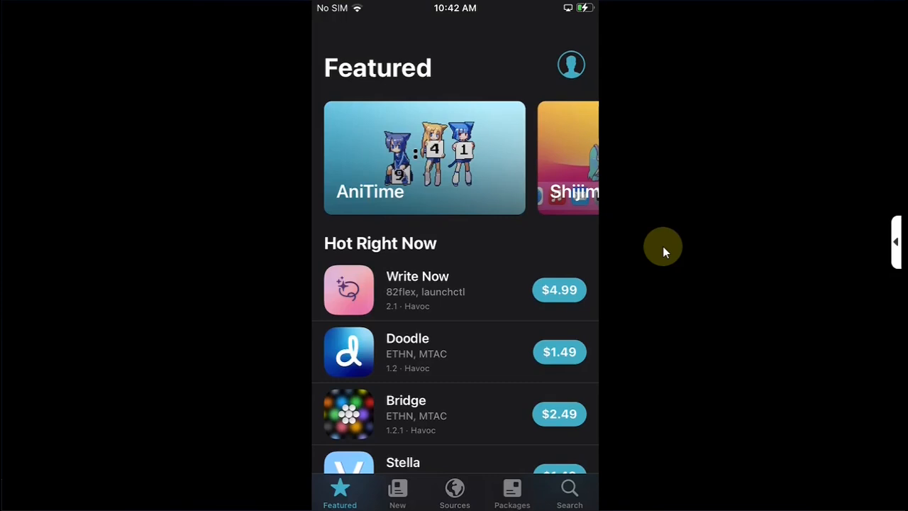
From Sources, search for PreferenceLoader and go to its package page.
click(454, 491)
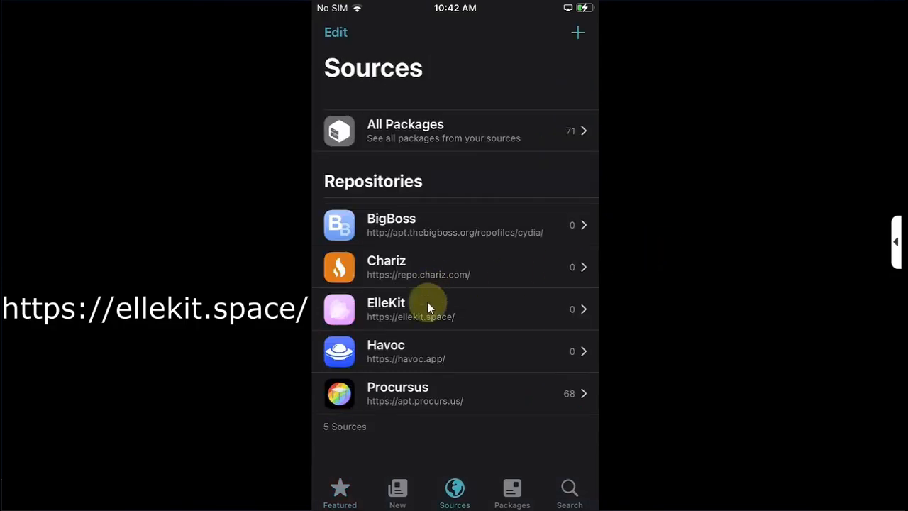
mouse_move(456, 328)
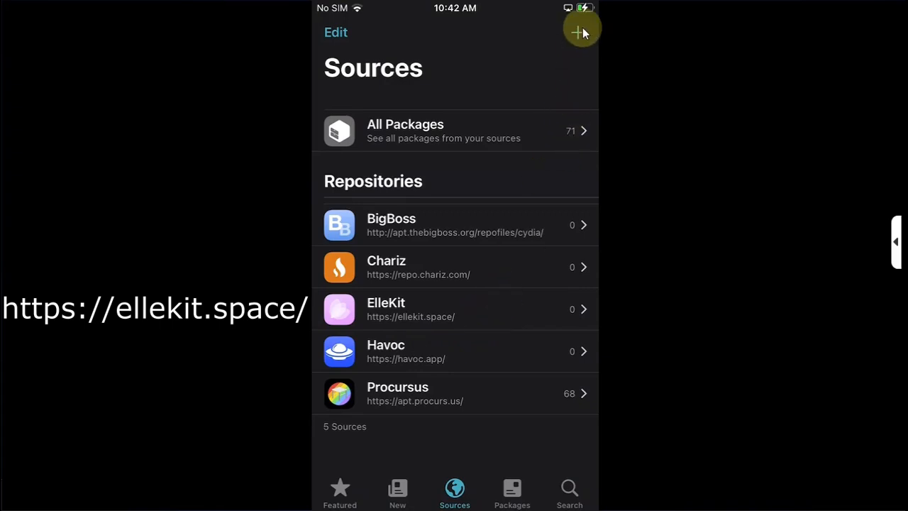
click(581, 31)
text(Pr)
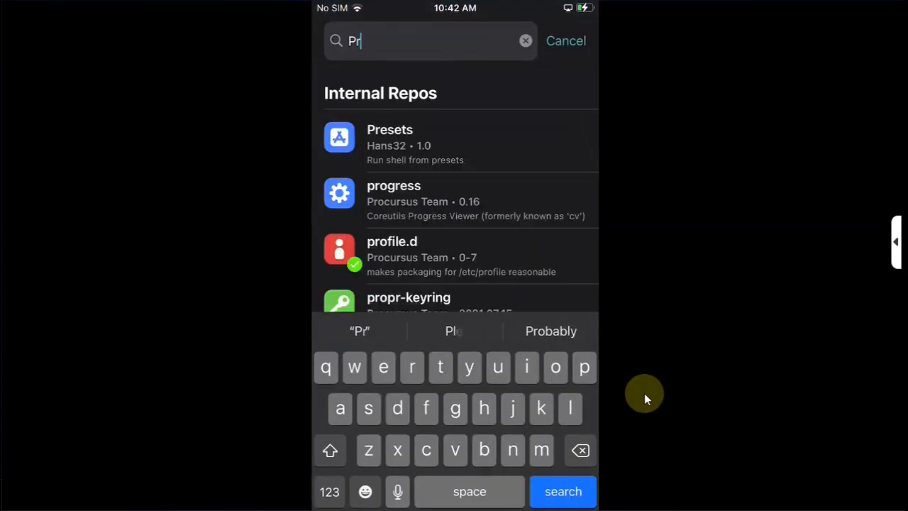
text(ef)
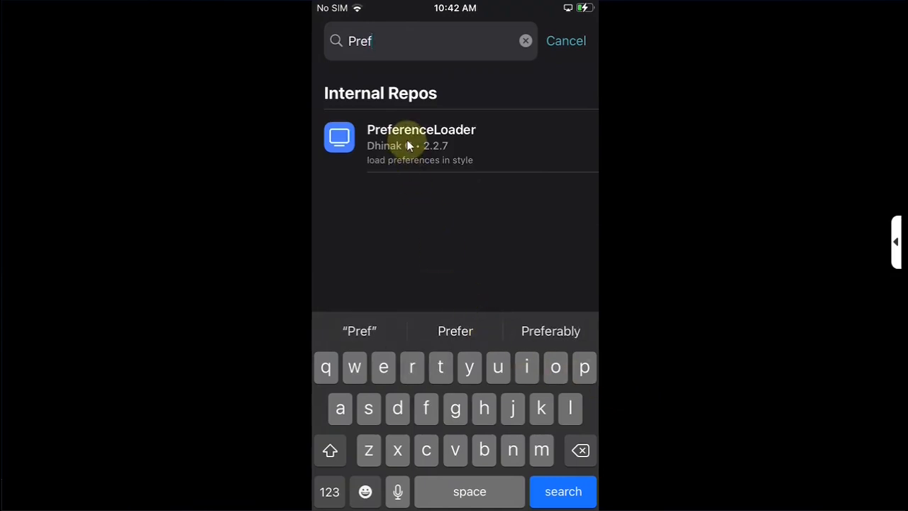
click(420, 142)
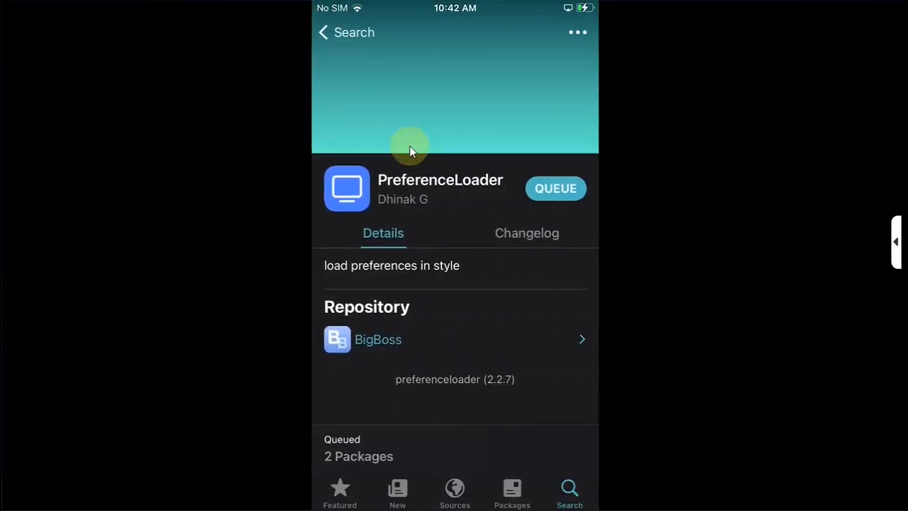
Queue PreferenceLoader and confirm installing it along with ElleKit.
click(357, 447)
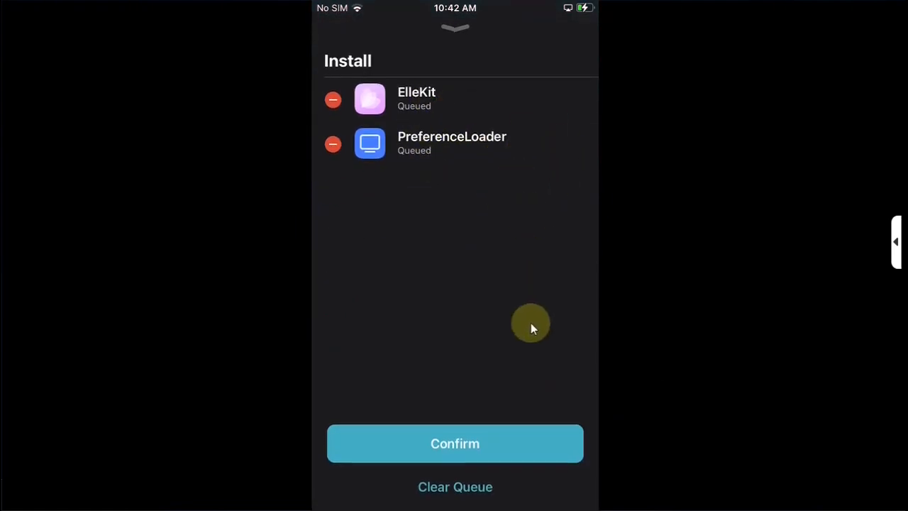
click(454, 442)
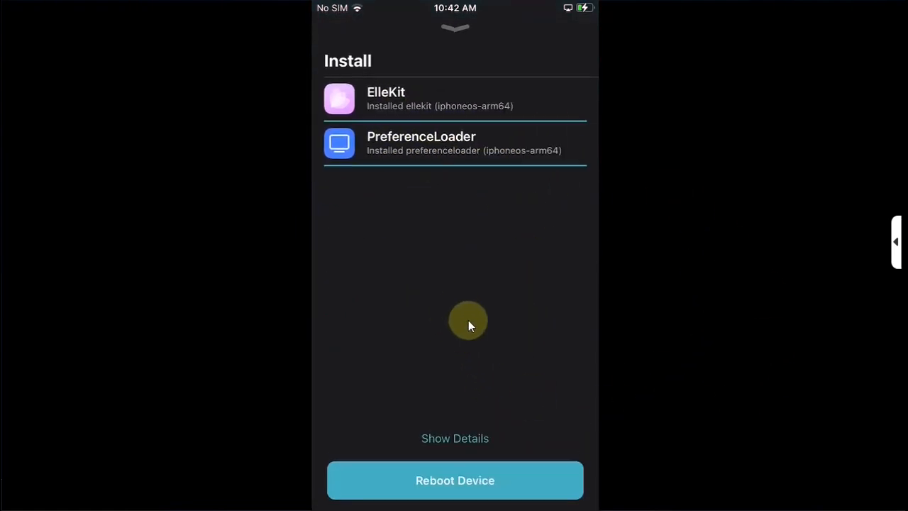
Find Ampere, install it via Get and Confirm, then restart SpringBoard.
click(454, 479)
text(A)
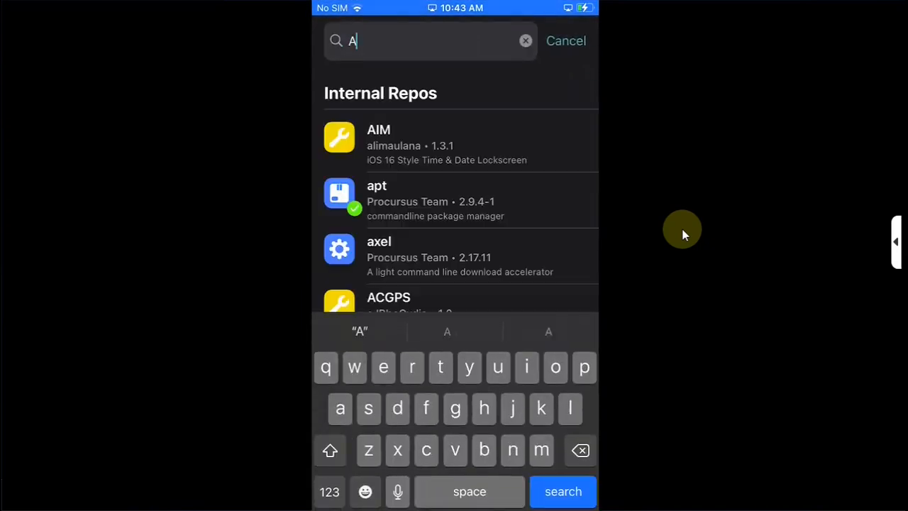
text(mp)
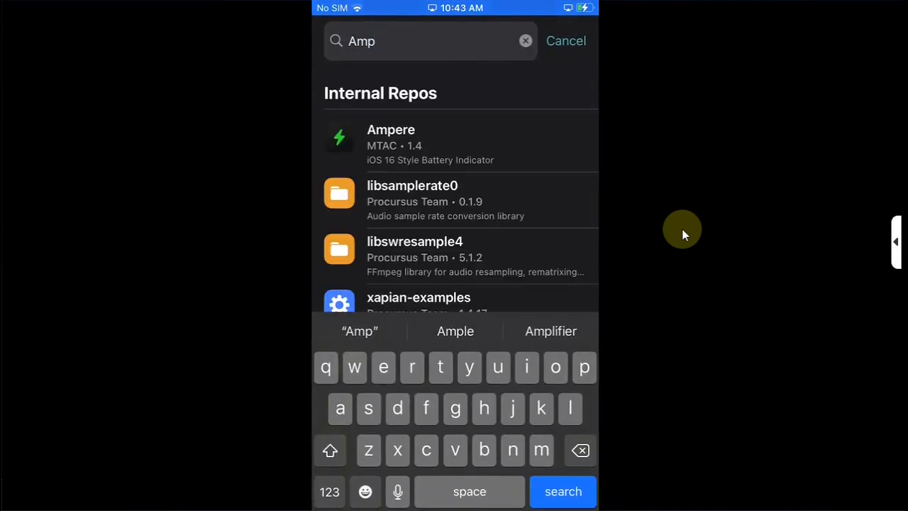
click(459, 142)
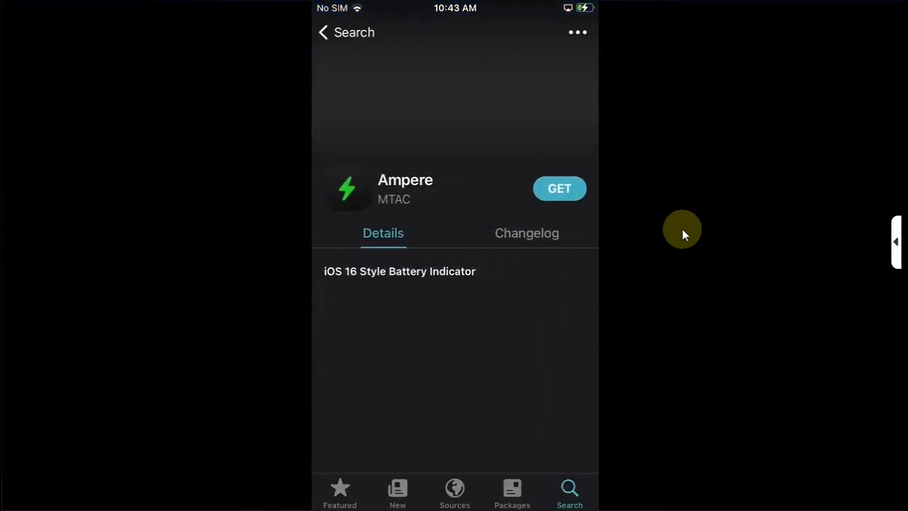
click(559, 187)
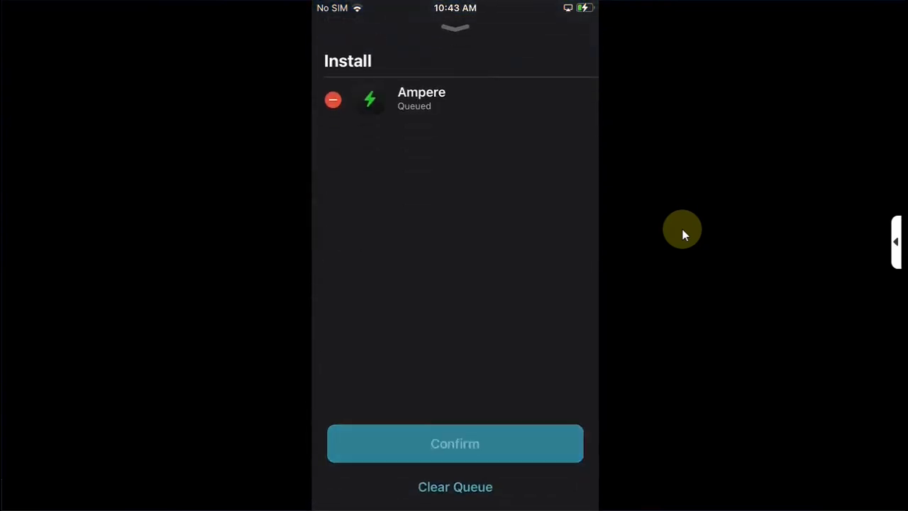
click(454, 442)
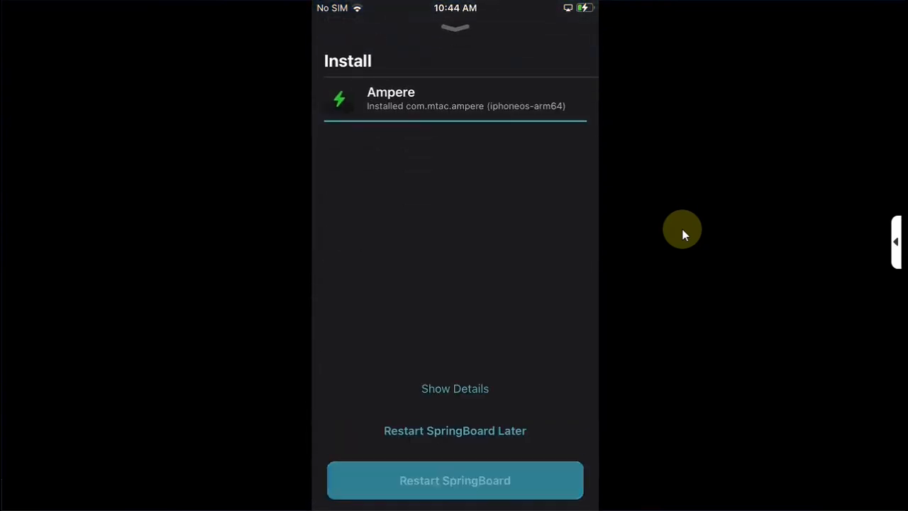
click(454, 479)
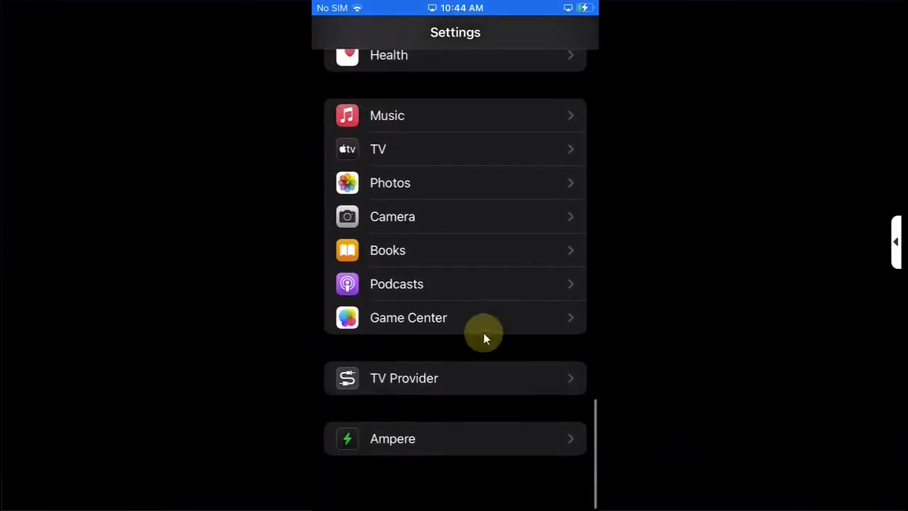
mouse_move(698, 284)
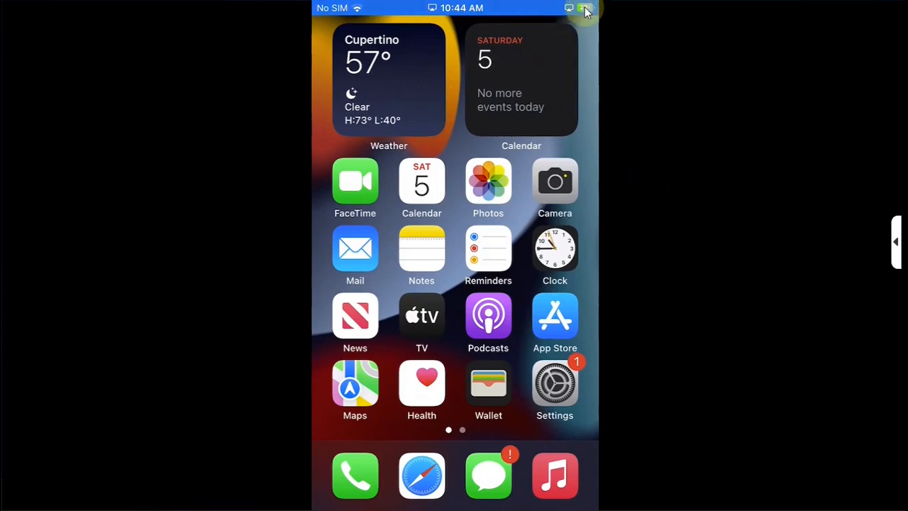
Check the Ampere entry at the bottom of Settings.
click(555, 383)
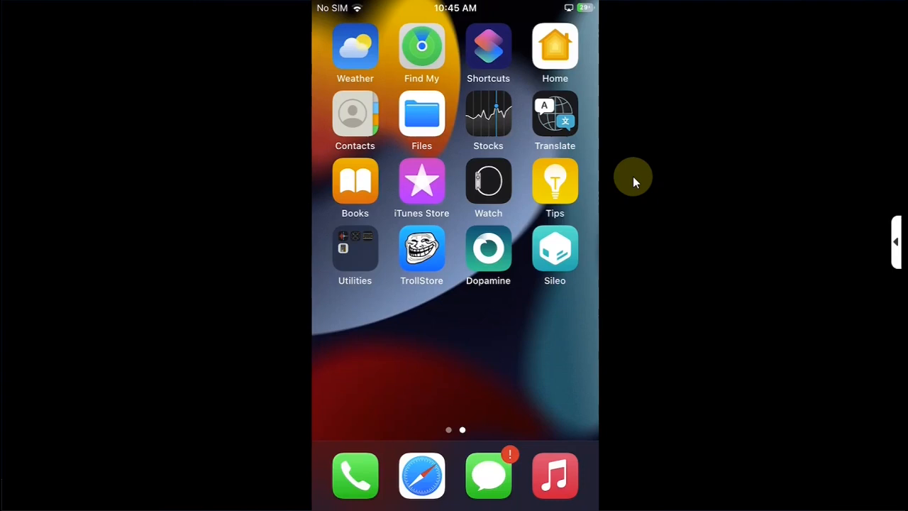
click(554, 248)
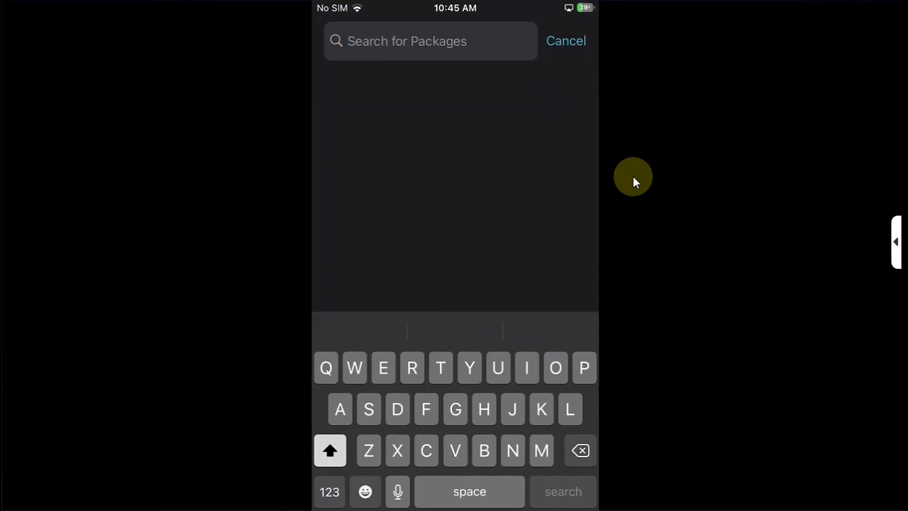
text(Troll)
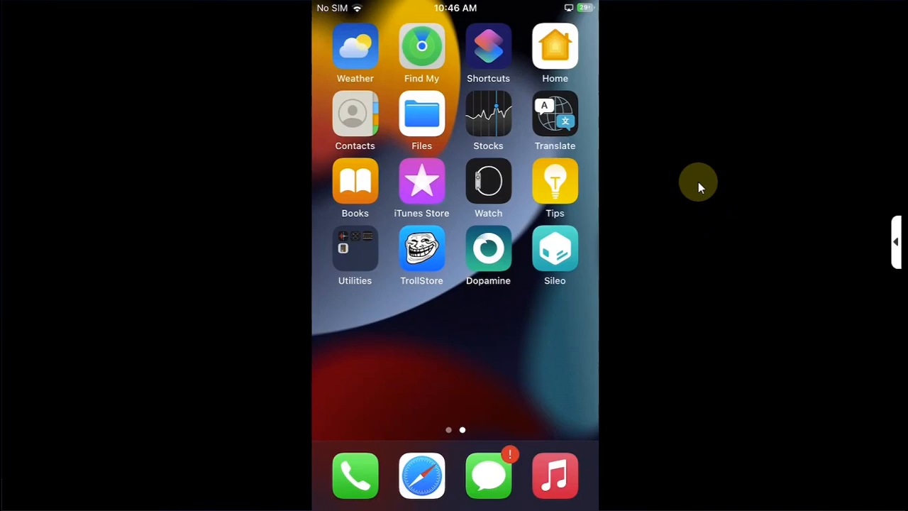
mouse_move(678, 202)
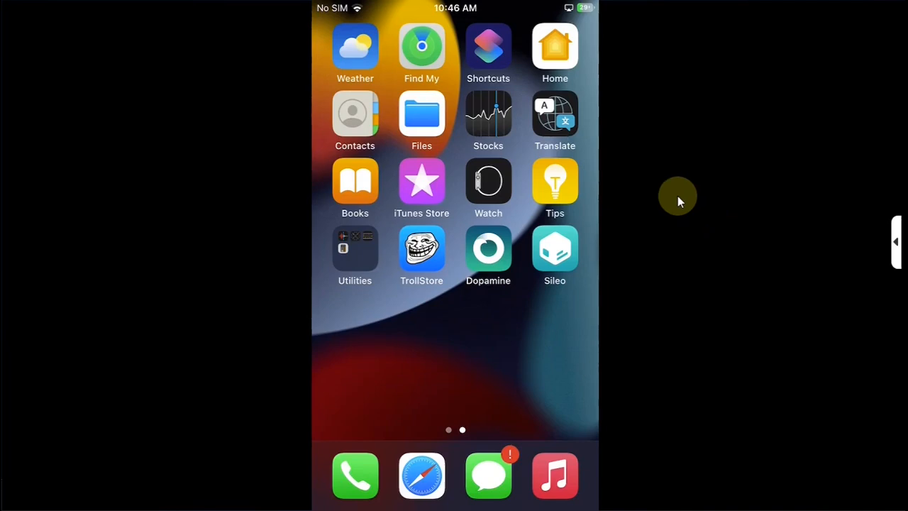
mouse_move(698, 296)
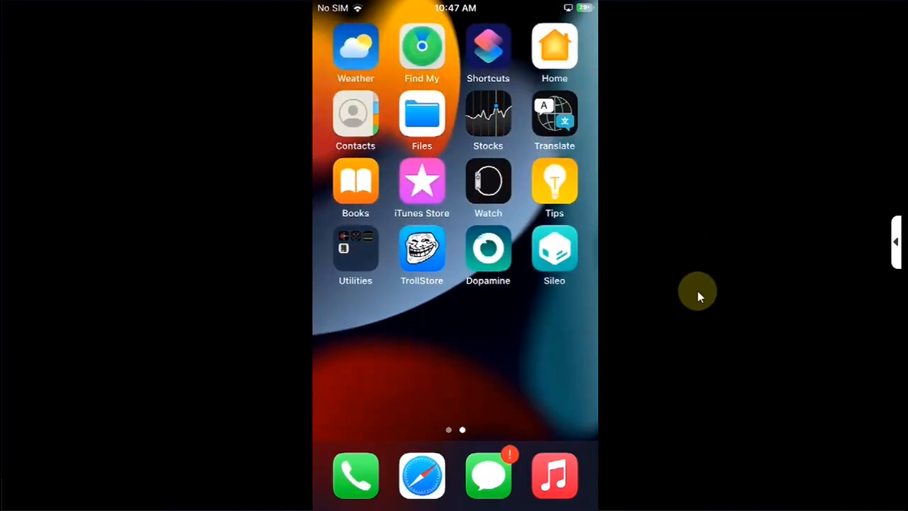
Read the device info in Sileo's Featured page, then return to the first home screen page.
click(553, 253)
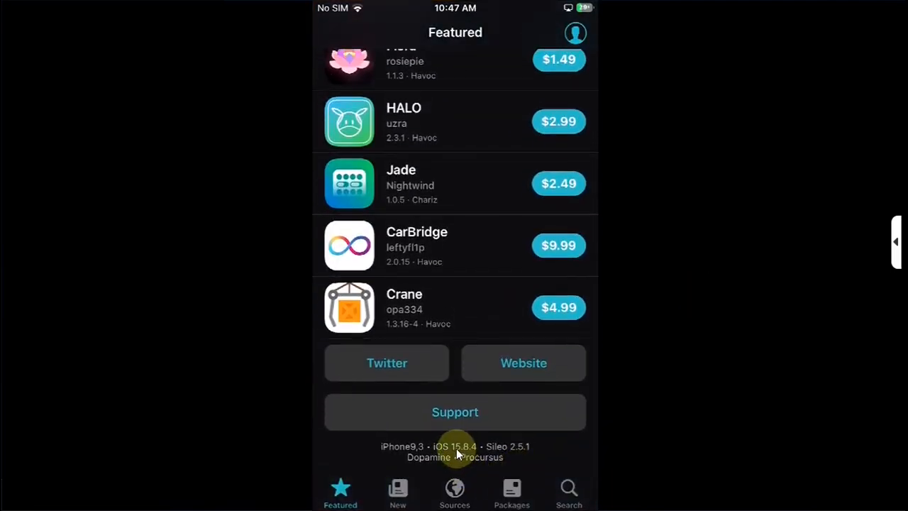
mouse_move(667, 262)
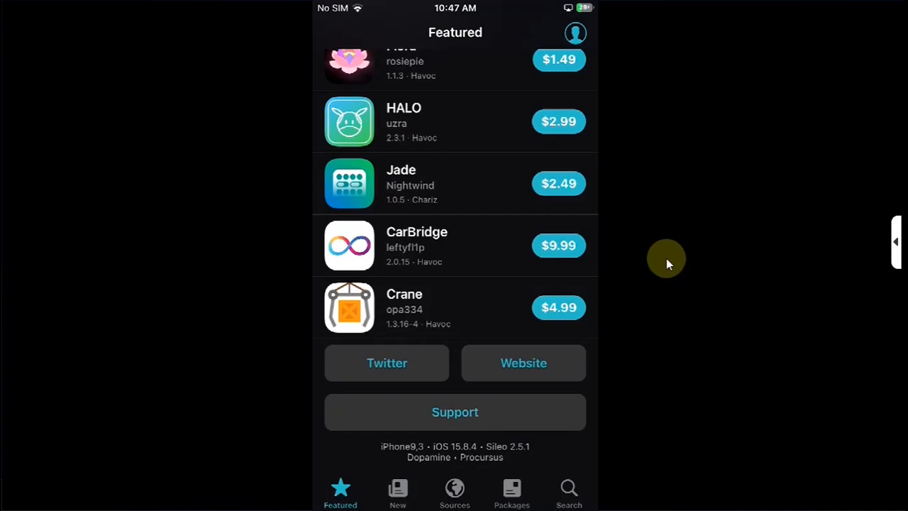
key(home)
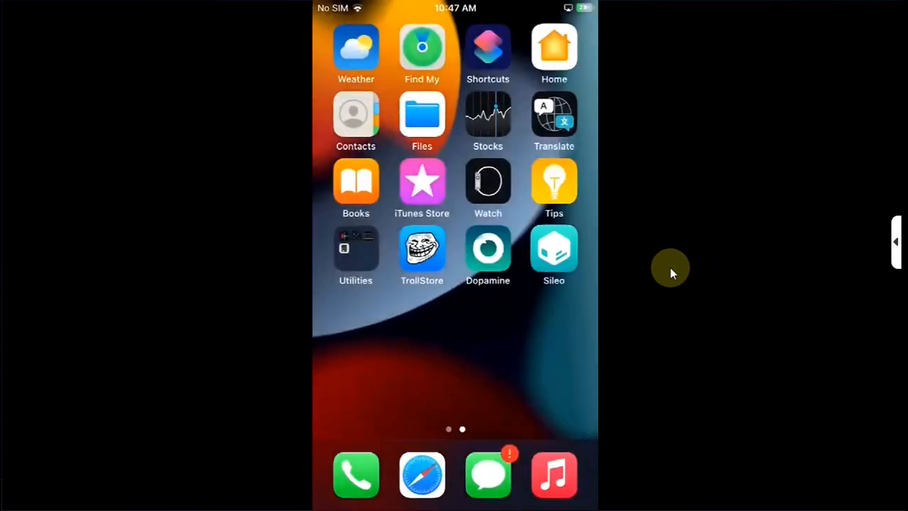
scroll(right, 3)
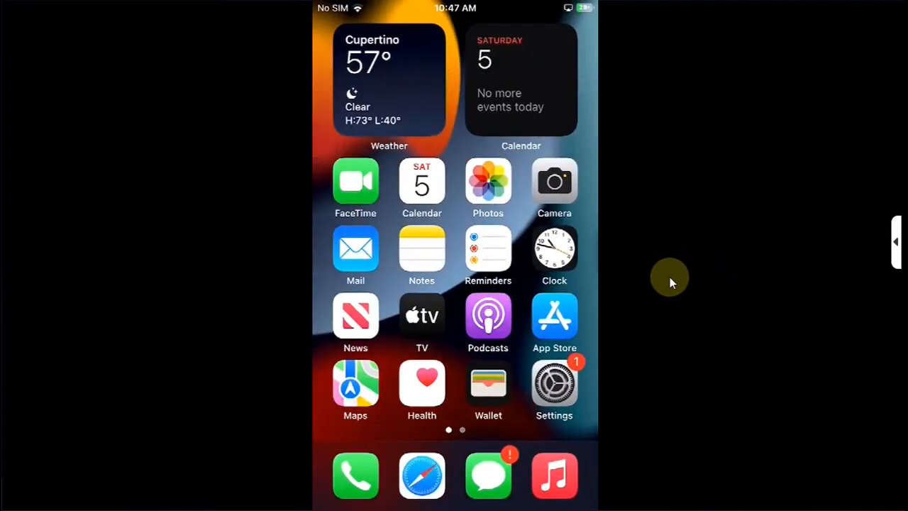